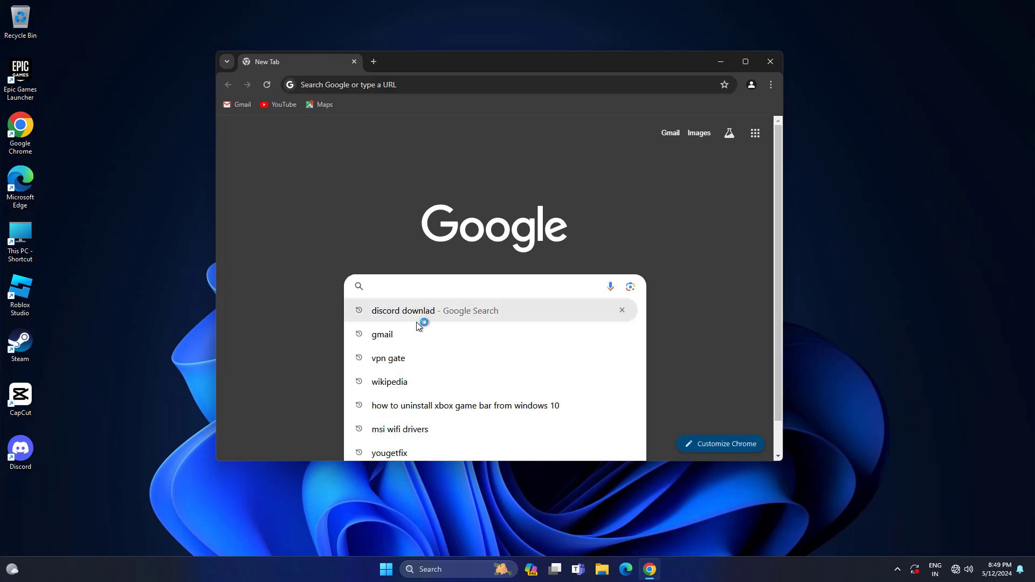
# Search Google for 'vpn gate' and reload the connection-interrupted error page
pyautogui.click(388, 358)
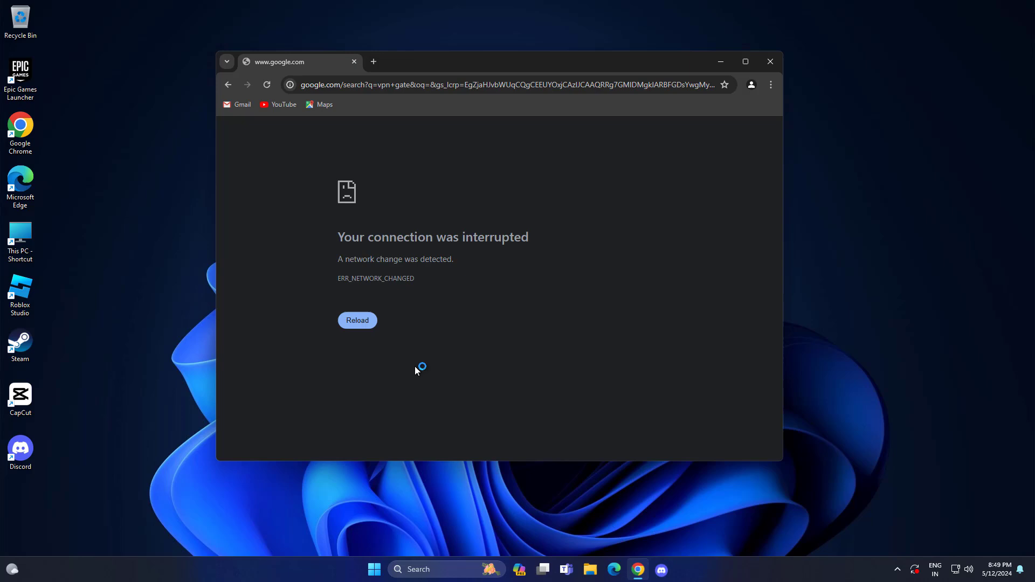
pyautogui.click(357, 321)
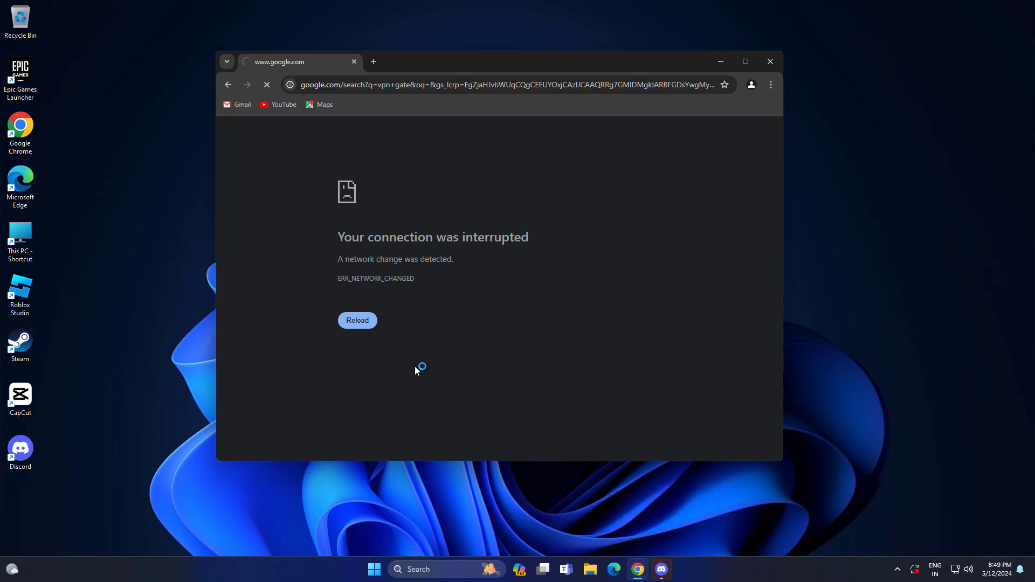
# Launch Command Prompt as administrator via Start search for cmd, approving the UAC prompt
pyautogui.click(417, 570)
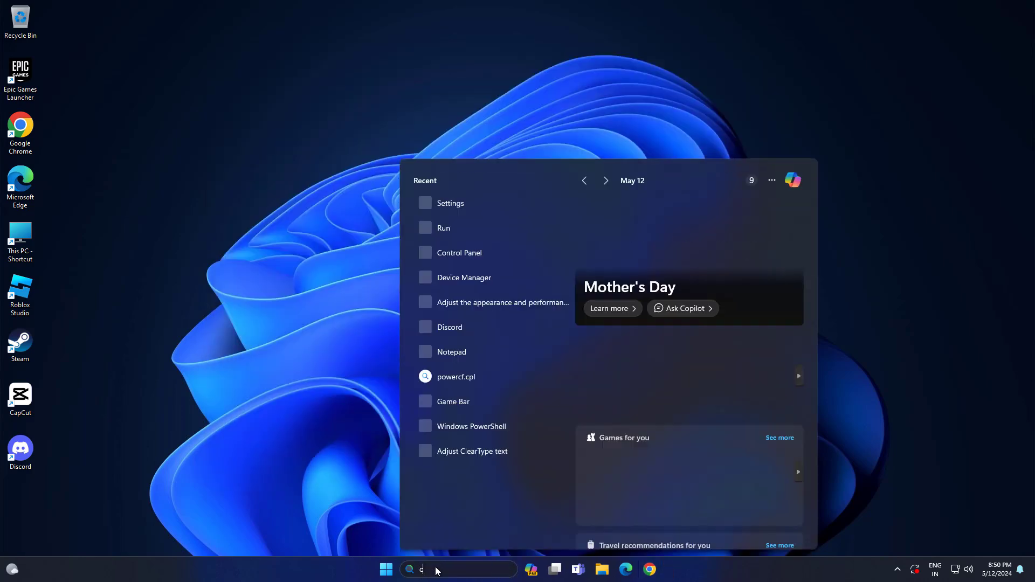
pyautogui.write('cmd')
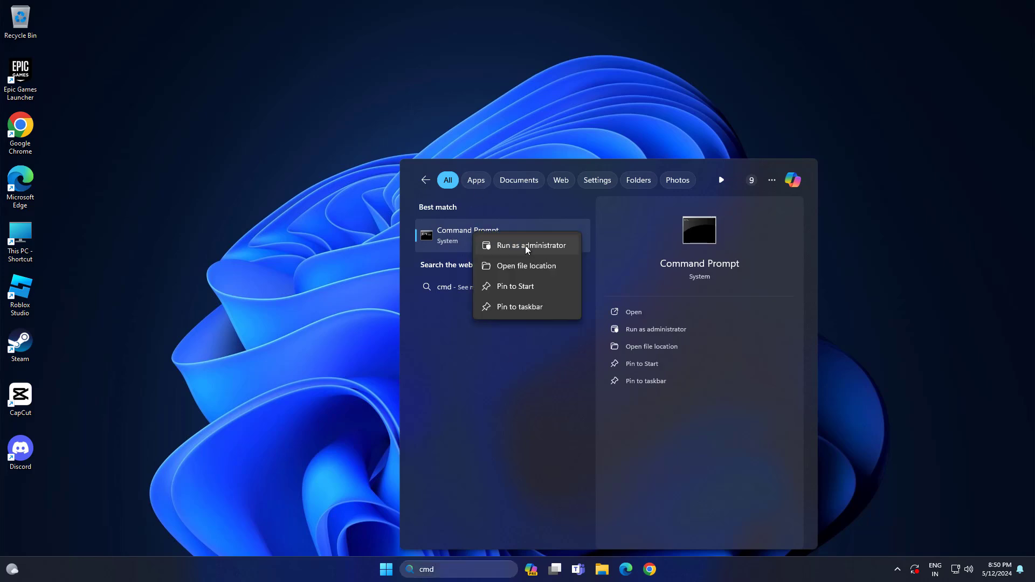
pyautogui.click(531, 245)
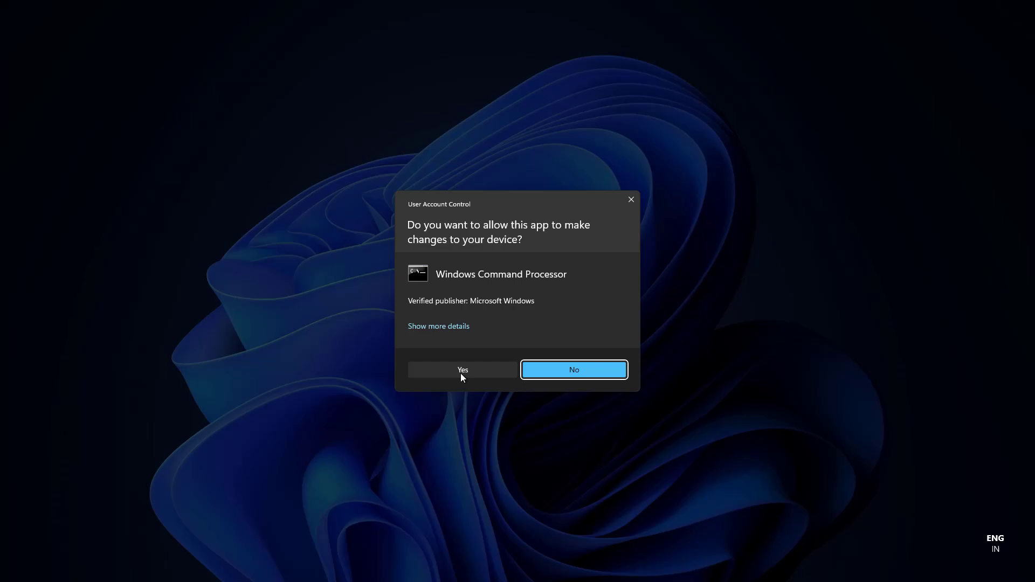
pyautogui.click(462, 370)
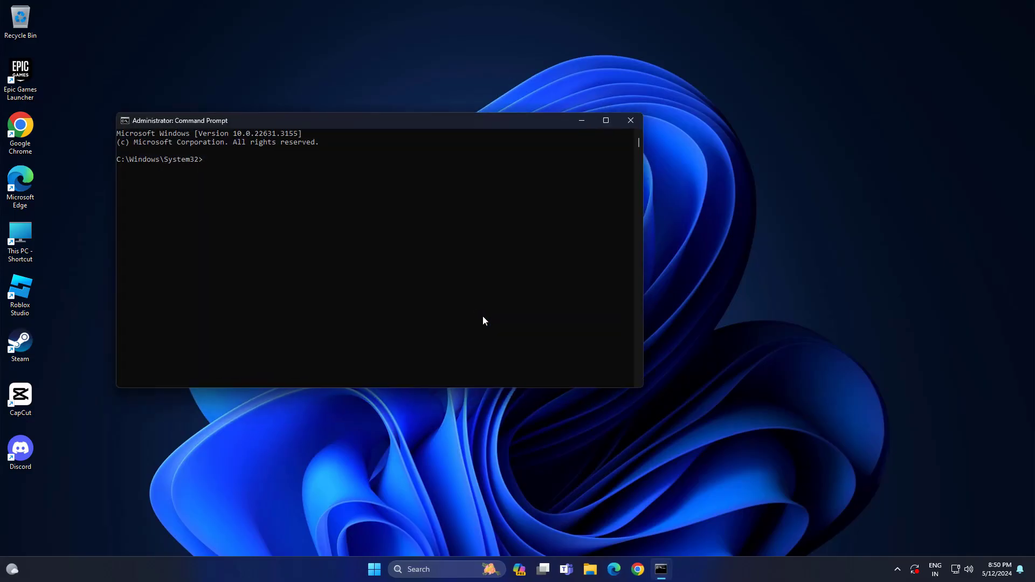
pyautogui.moveTo(447, 116)
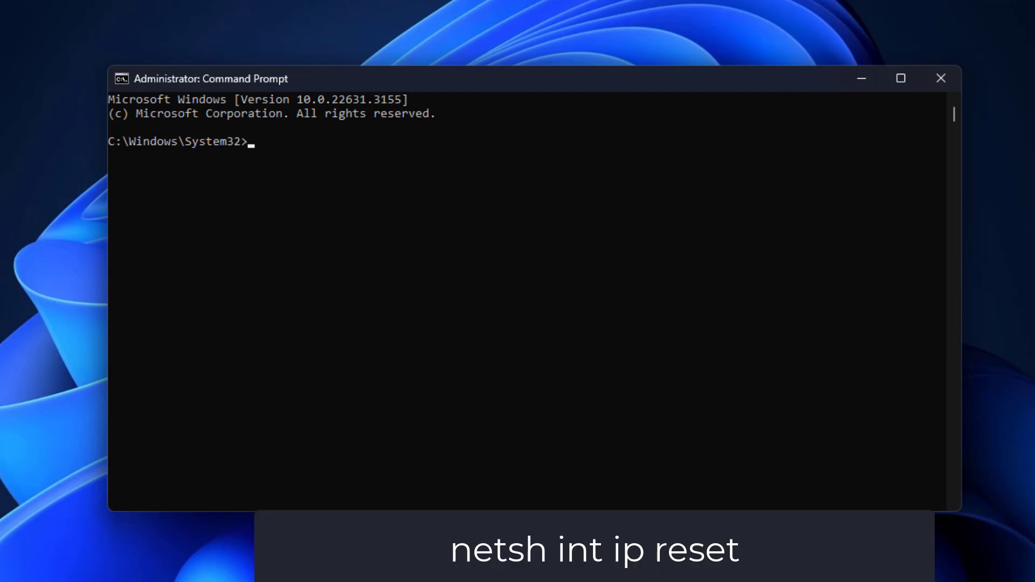
# Run netsh int ip reset to reset the TCP/IP stack
pyautogui.write('netsh')
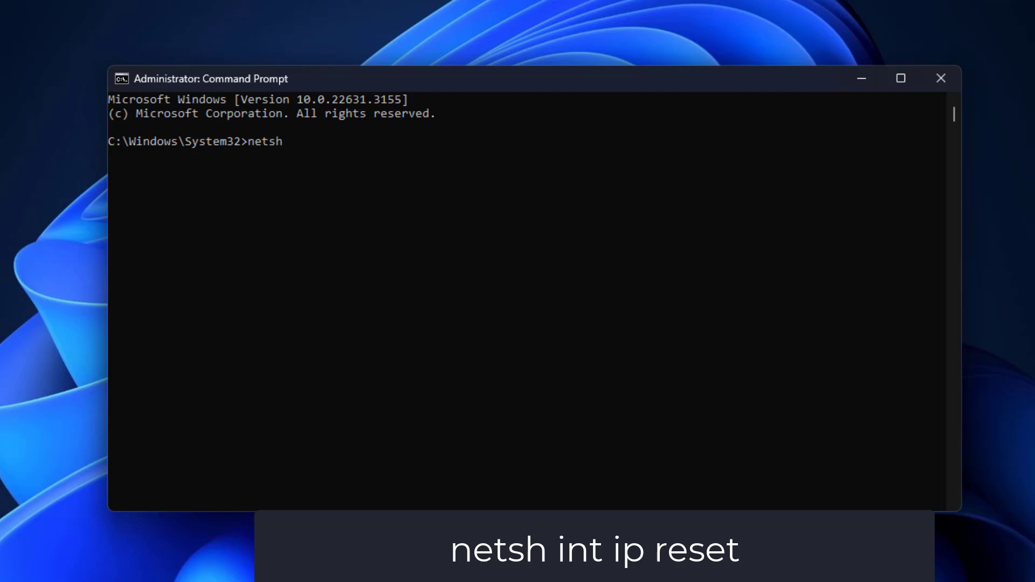
pyautogui.write('i')
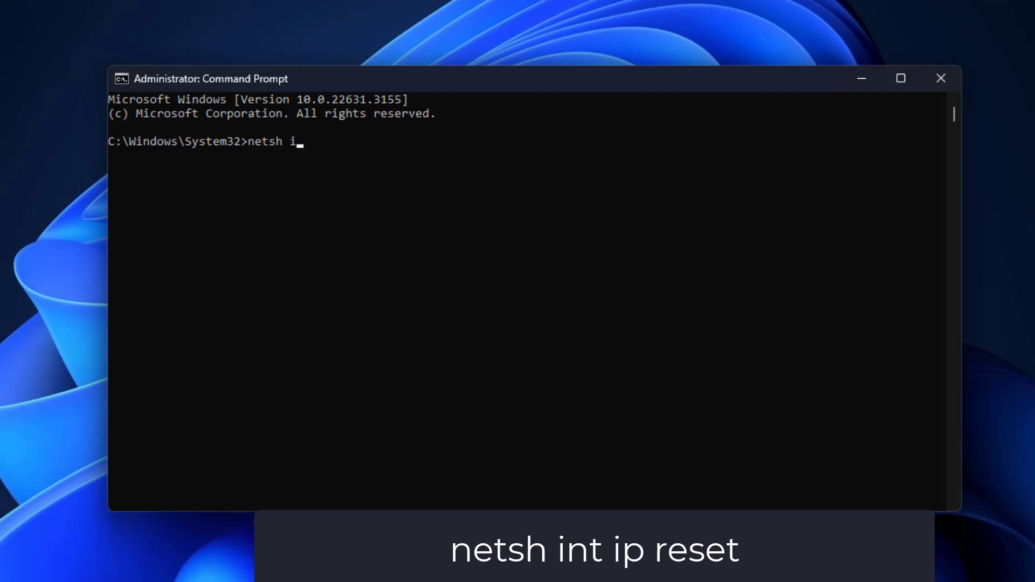
pyautogui.write('nt ip')
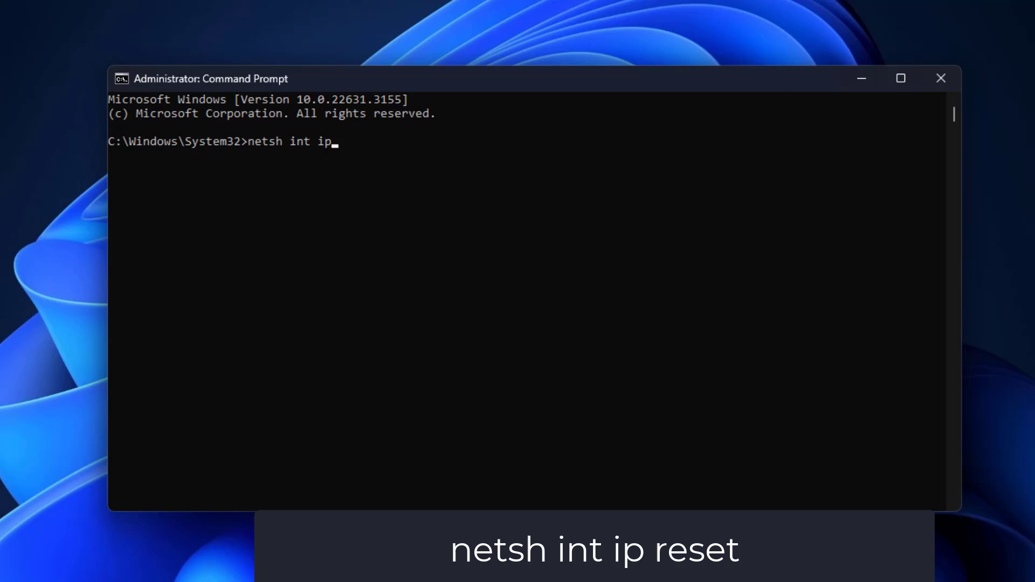
pyautogui.write('re')
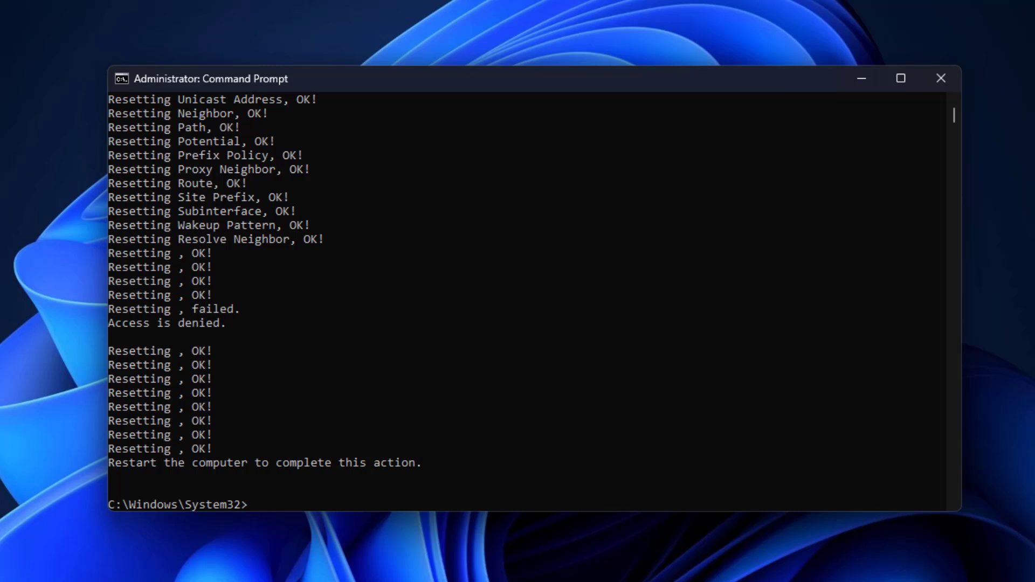
# Run netsh winsock reset, then exit the Command Prompt
pyautogui.write('n')
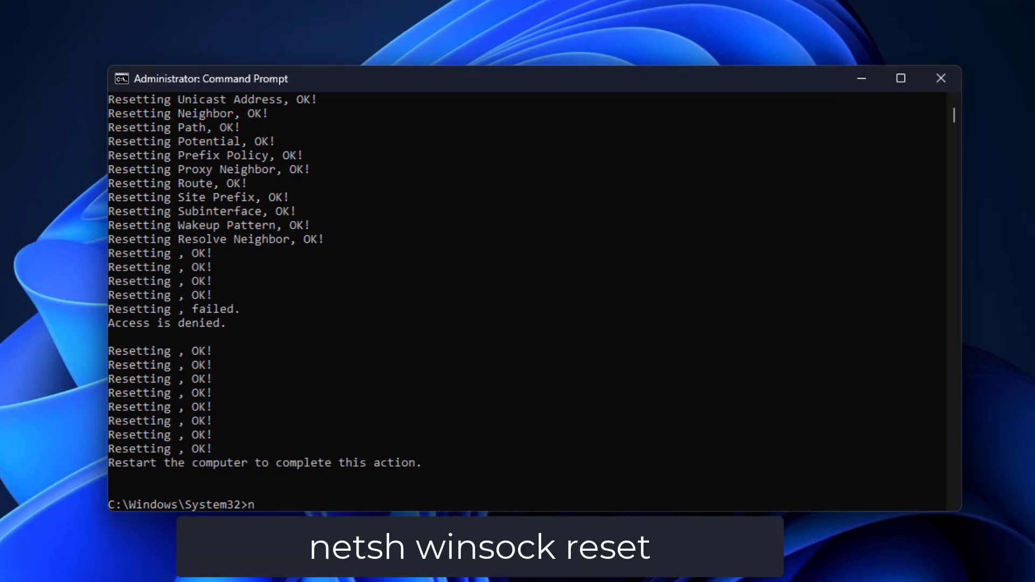
pyautogui.write('etsh')
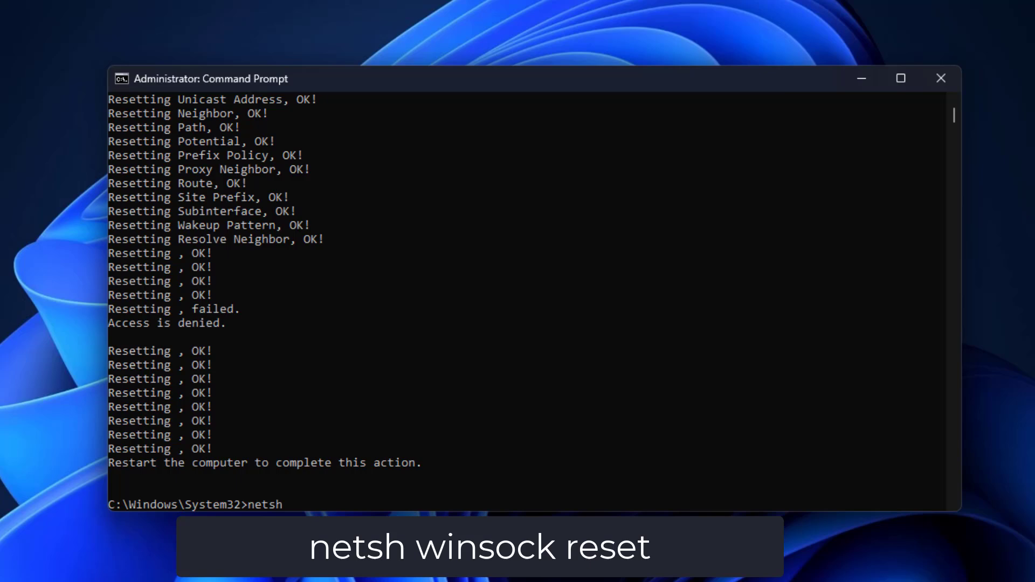
pyautogui.write('winsock reset')
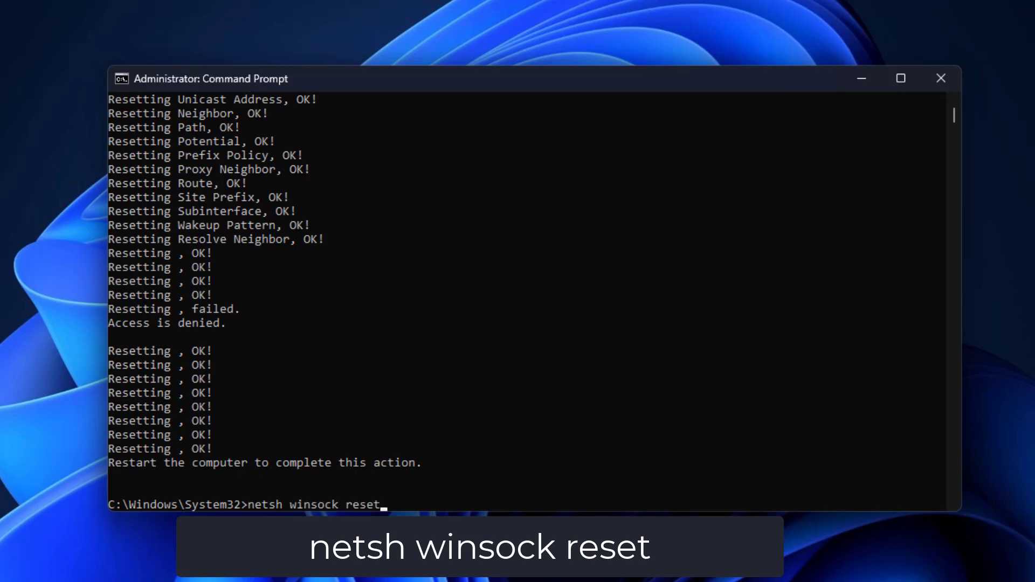
pyautogui.press('Return')
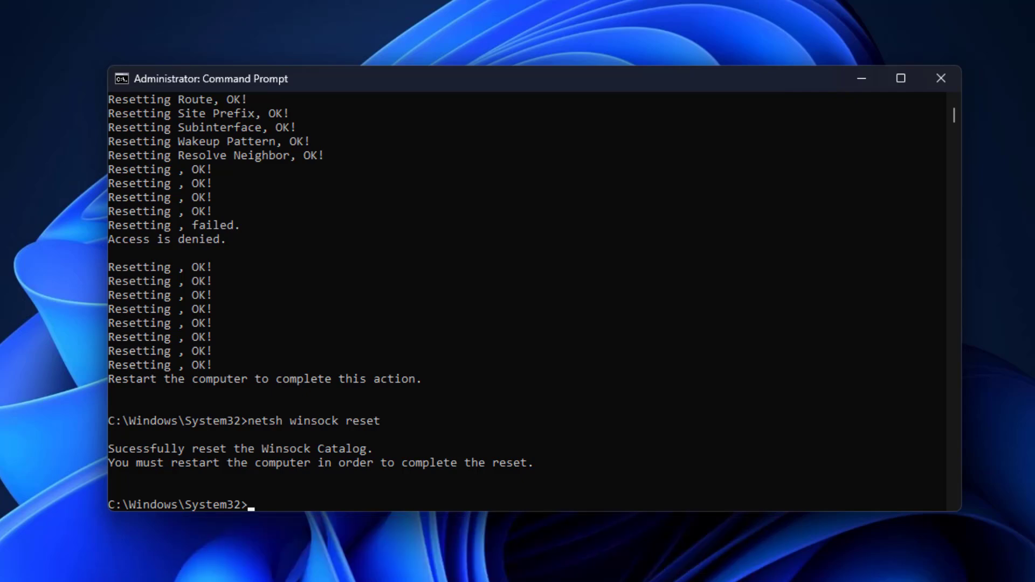
pyautogui.write('exi')
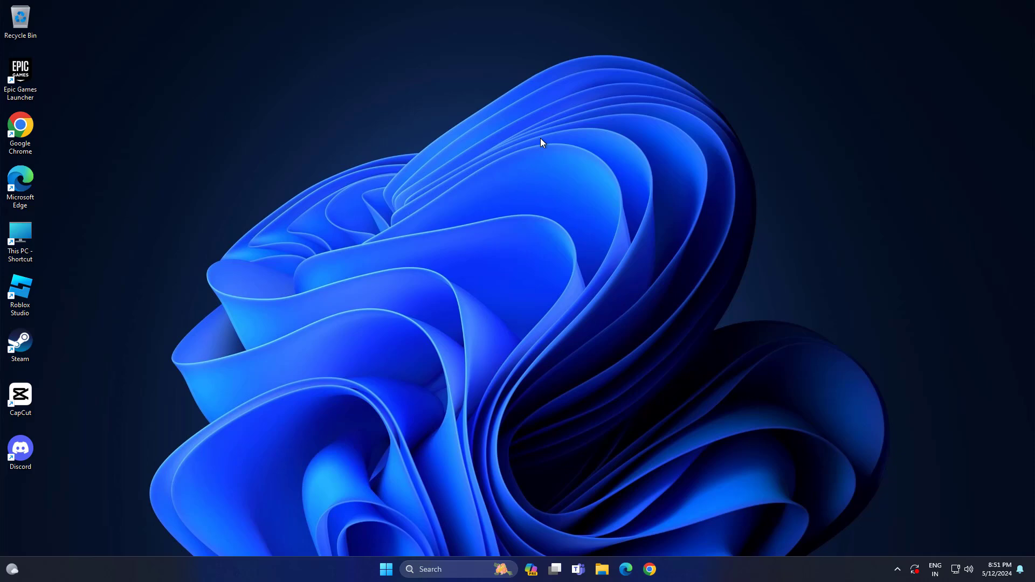
# Restart the computer from the Start menu power options, then bring up Windows search
pyautogui.click(387, 569)
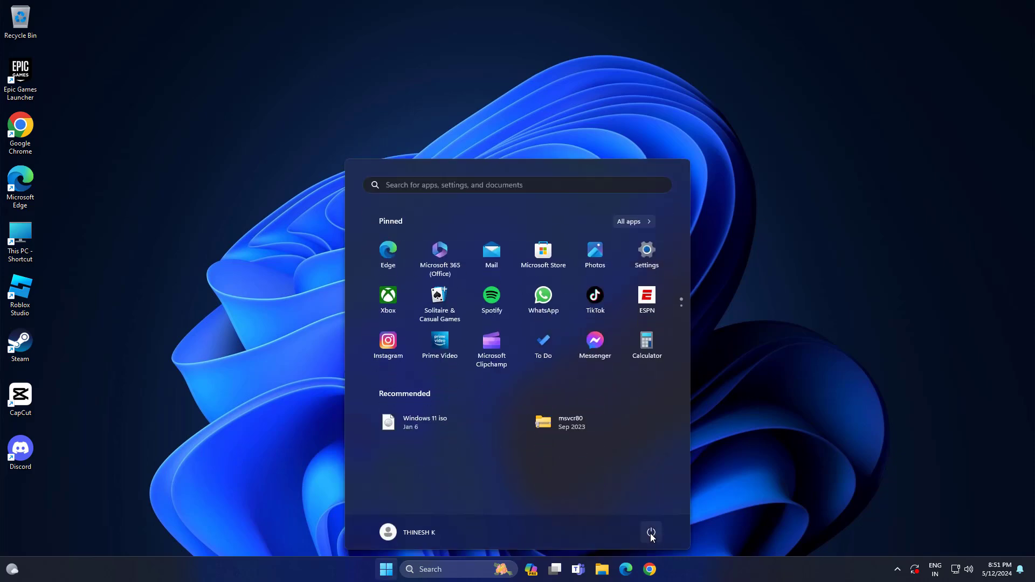
pyautogui.click(650, 533)
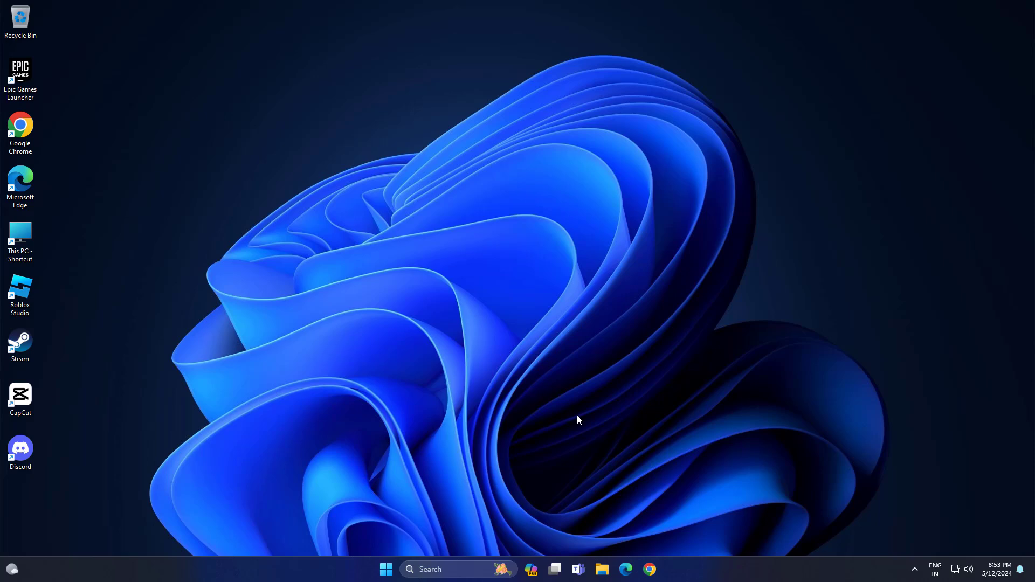
pyautogui.click(429, 569)
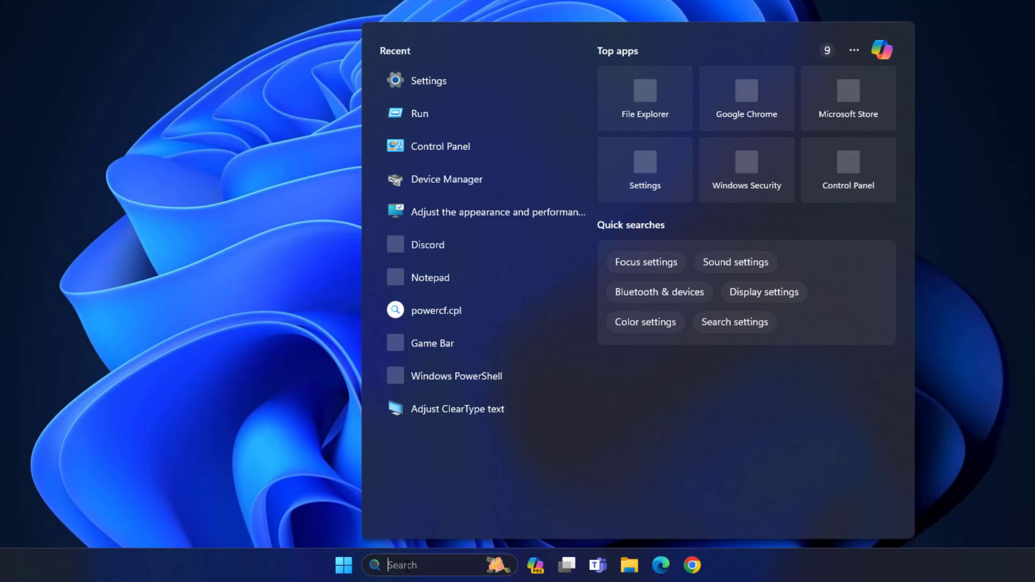
# Launch Network Connections via ncpa.cpl and bring up the Ethernet0 connection's properties
pyautogui.write('ncpa')
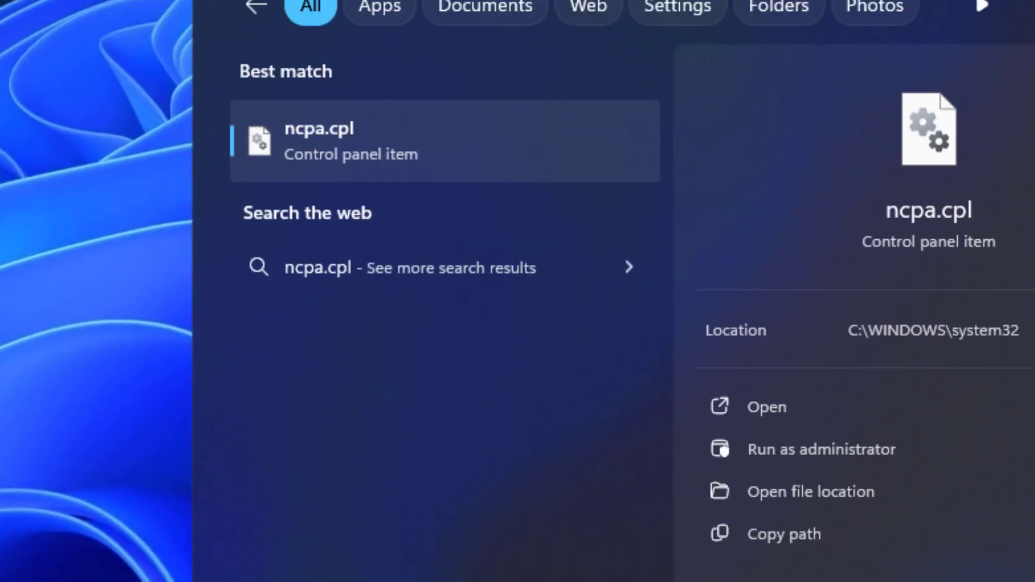
pyautogui.moveTo(314, 184)
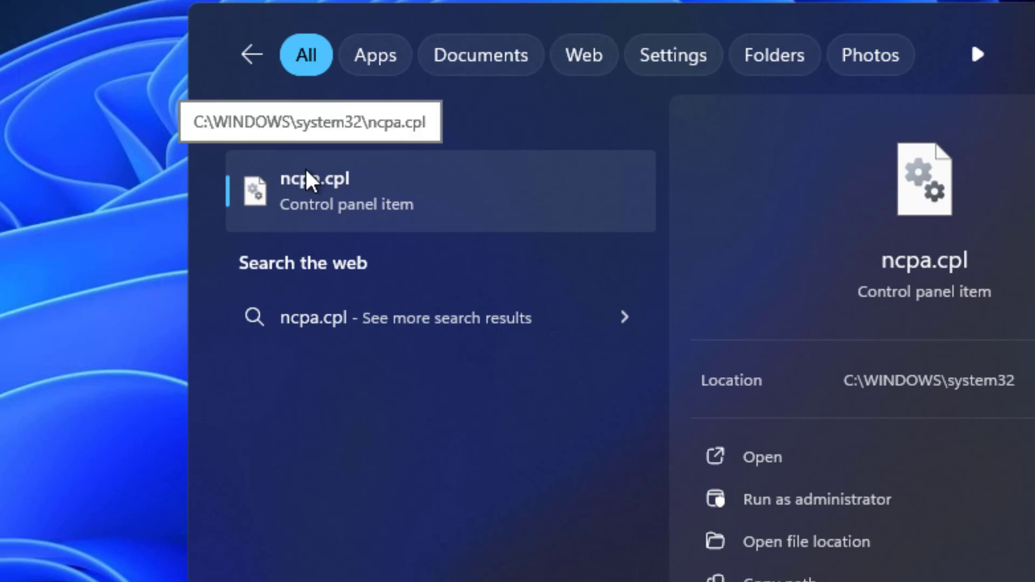
pyautogui.click(314, 192)
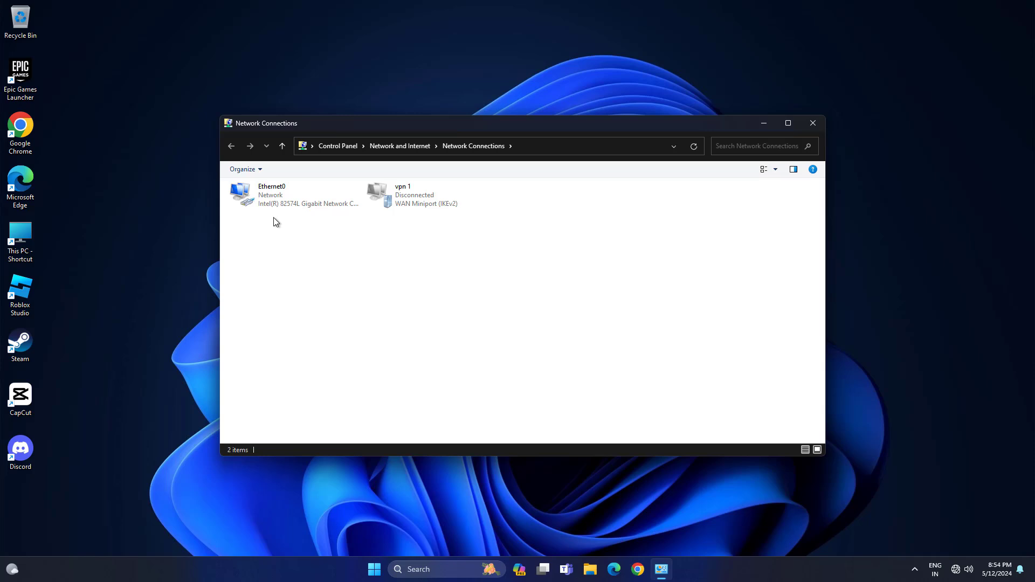
pyautogui.rightClick(270, 195)
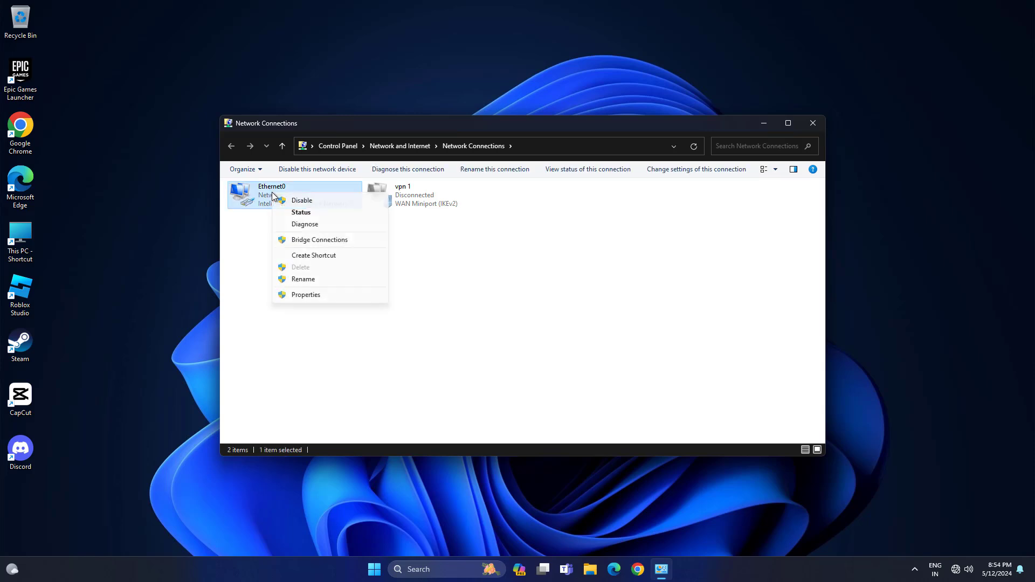
pyautogui.click(323, 304)
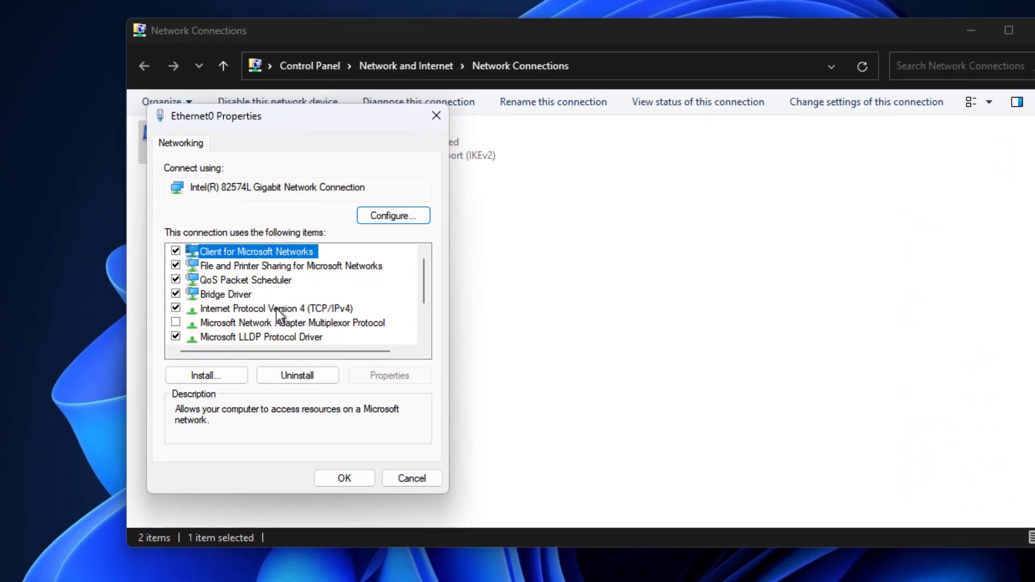
# Set Ethernet0's IPv4 DNS servers manually to 1.1.1.1 preferred and 8.8.8.8 alternate
pyautogui.click(275, 308)
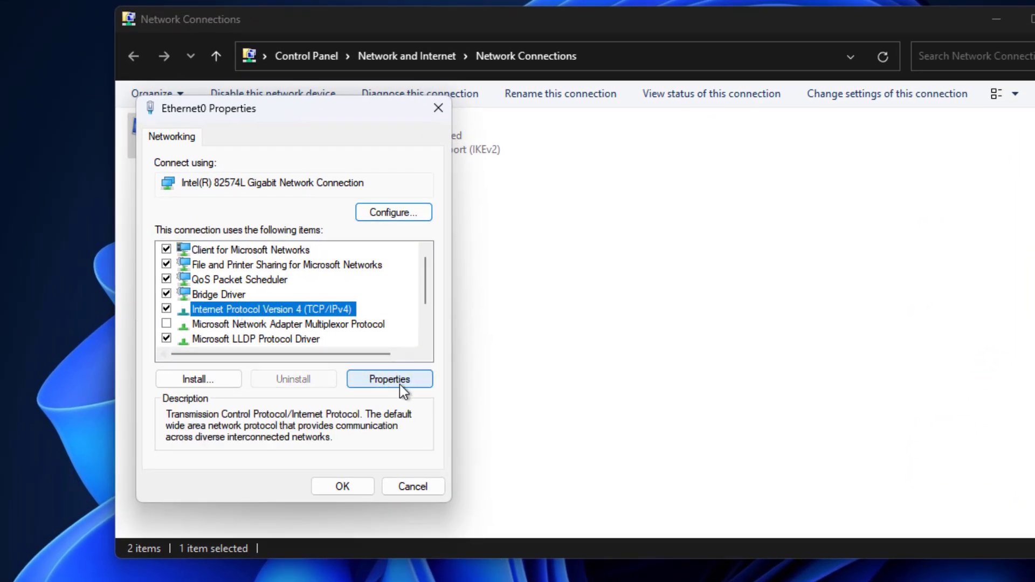
pyautogui.click(389, 378)
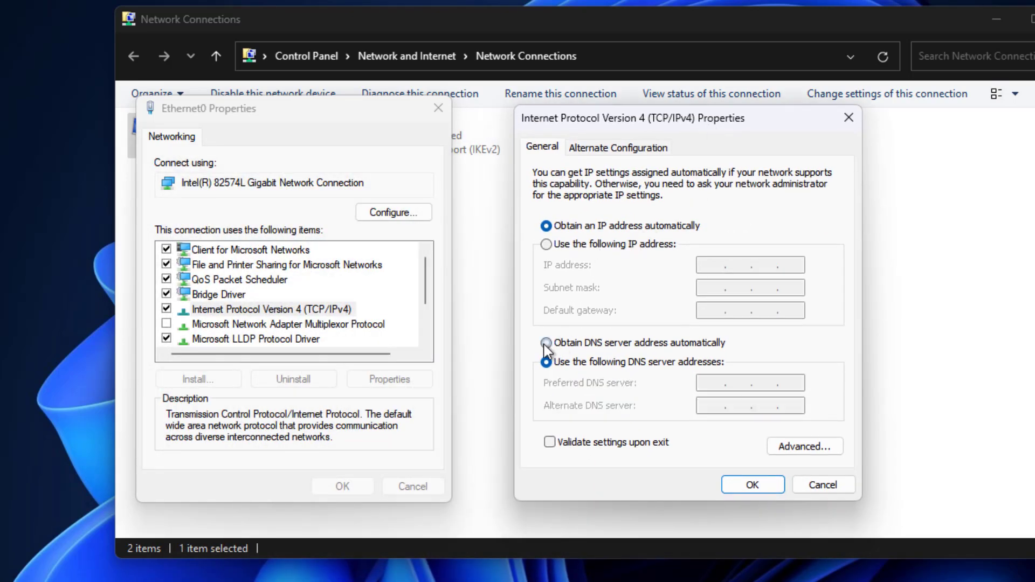
pyautogui.click(547, 362)
pyautogui.write('1.1.1.1')
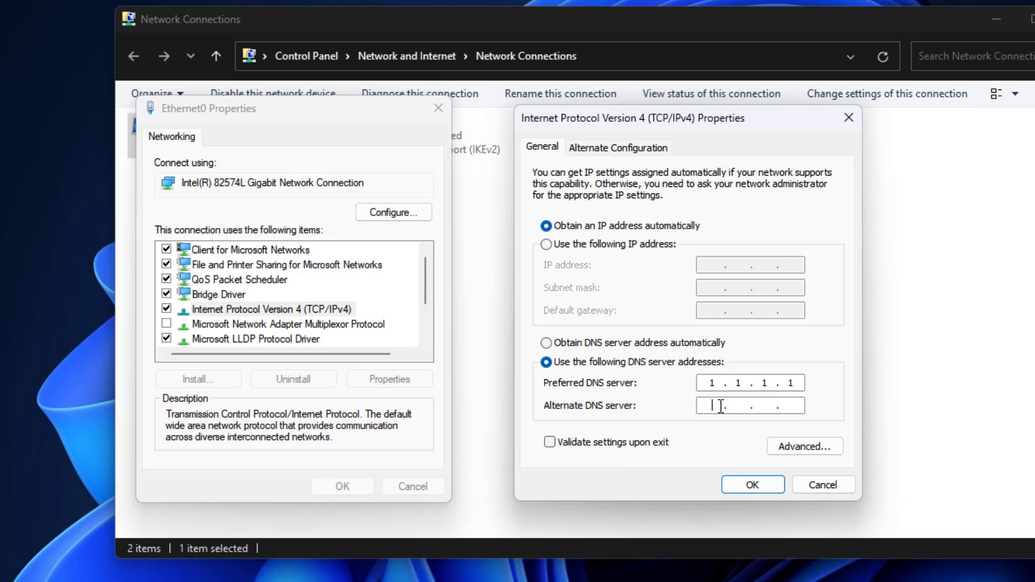
pyautogui.write('8.8')
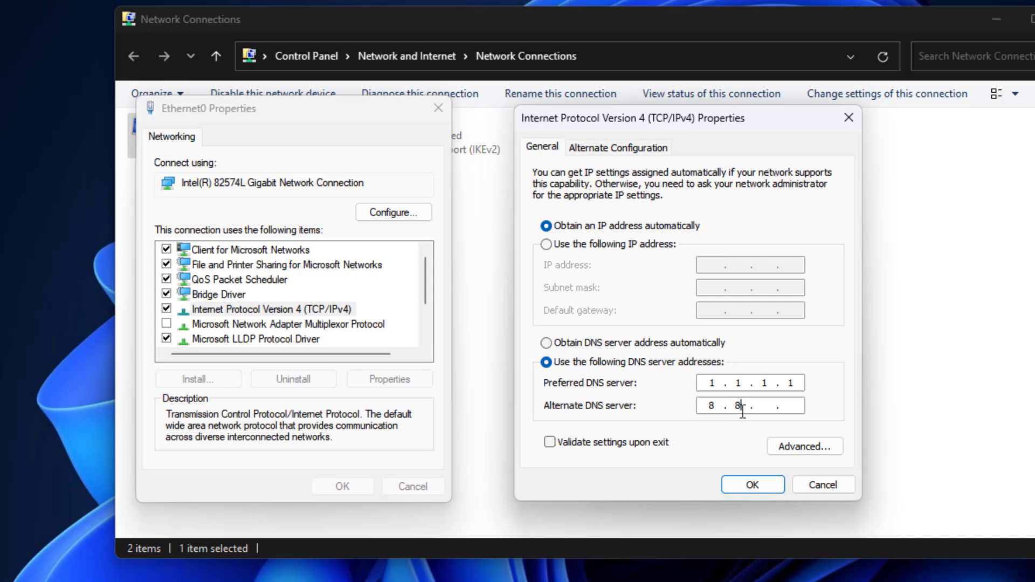
pyautogui.write('.8.8')
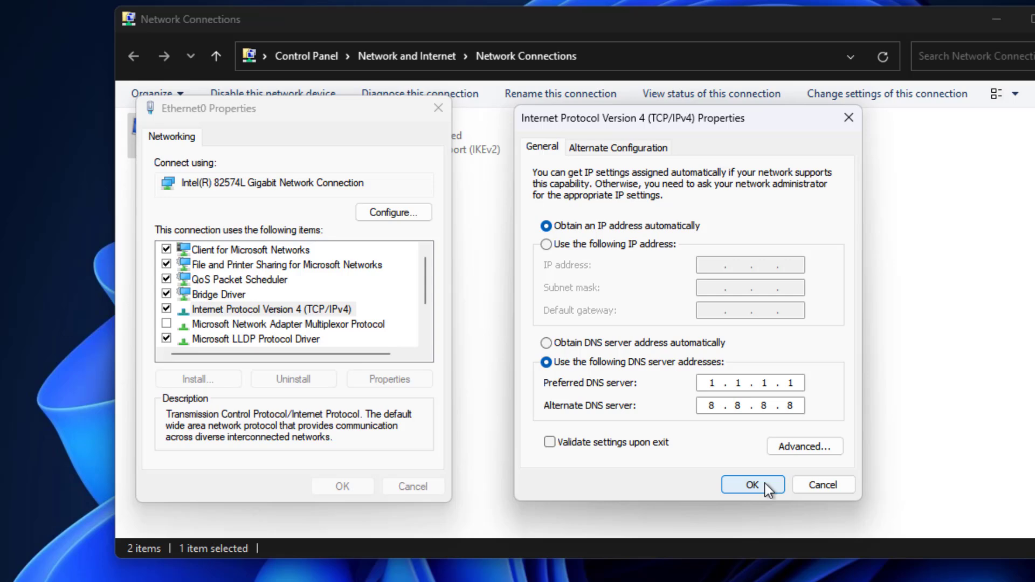
pyautogui.click(751, 485)
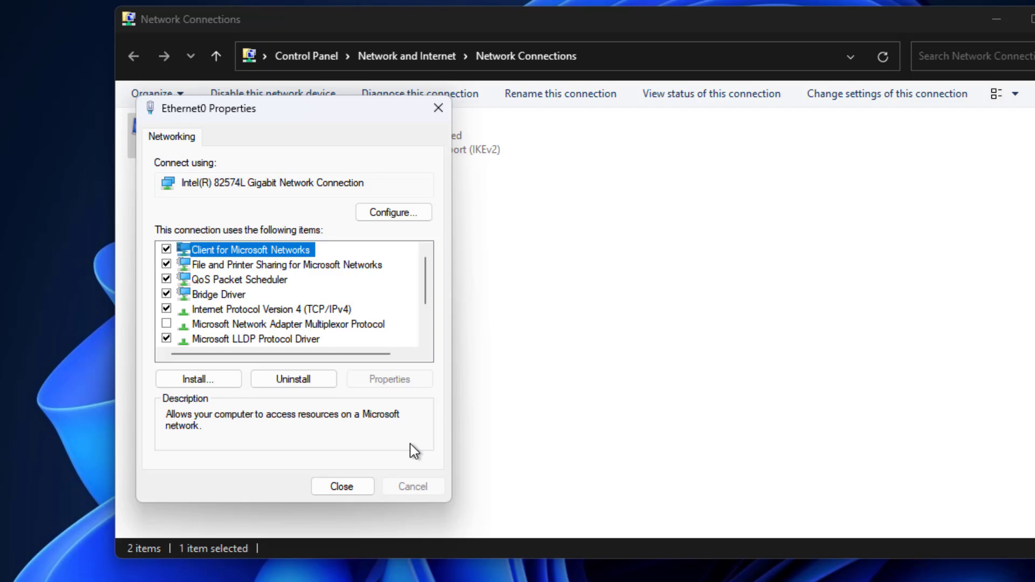
# Reopen the IPv4 settings to verify the DNS values, then close the properties dialogs
pyautogui.doubleClick(251, 309)
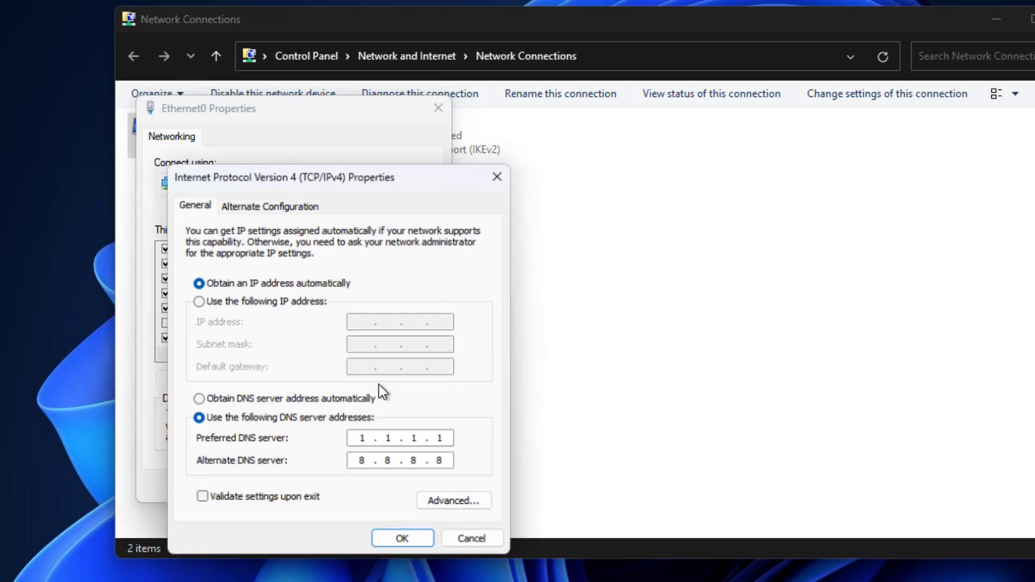
pyautogui.click(401, 538)
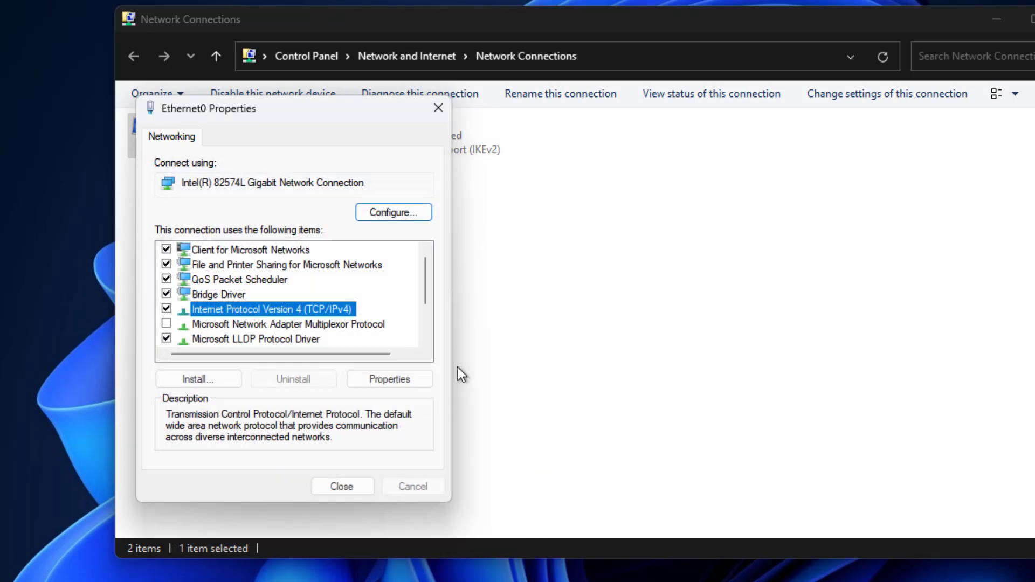
pyautogui.click(342, 486)
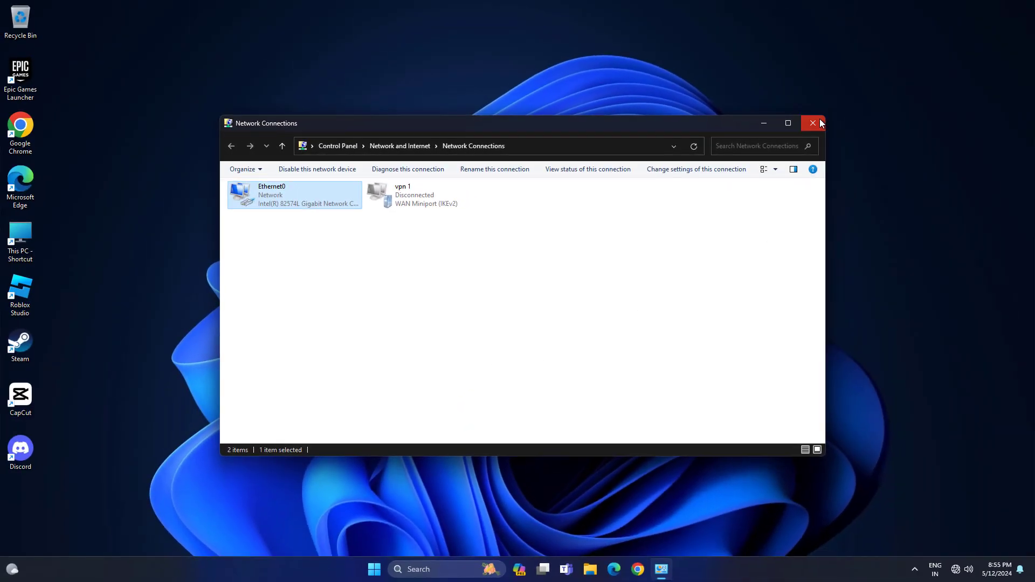
pyautogui.moveTo(818, 127)
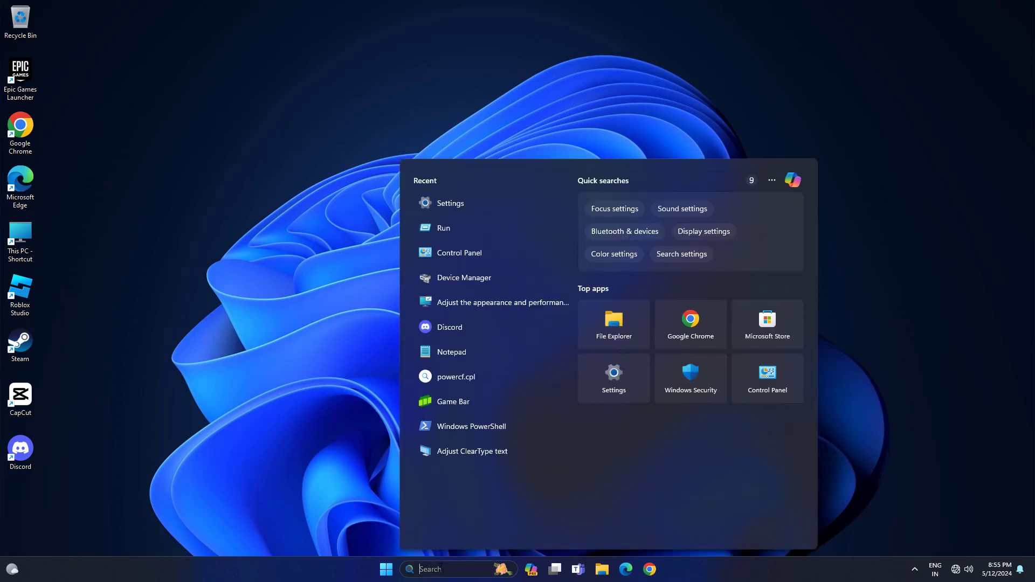
# Run ipconfig /flushdns in an administrator Command Prompt, then exit
pyautogui.write('cmd')
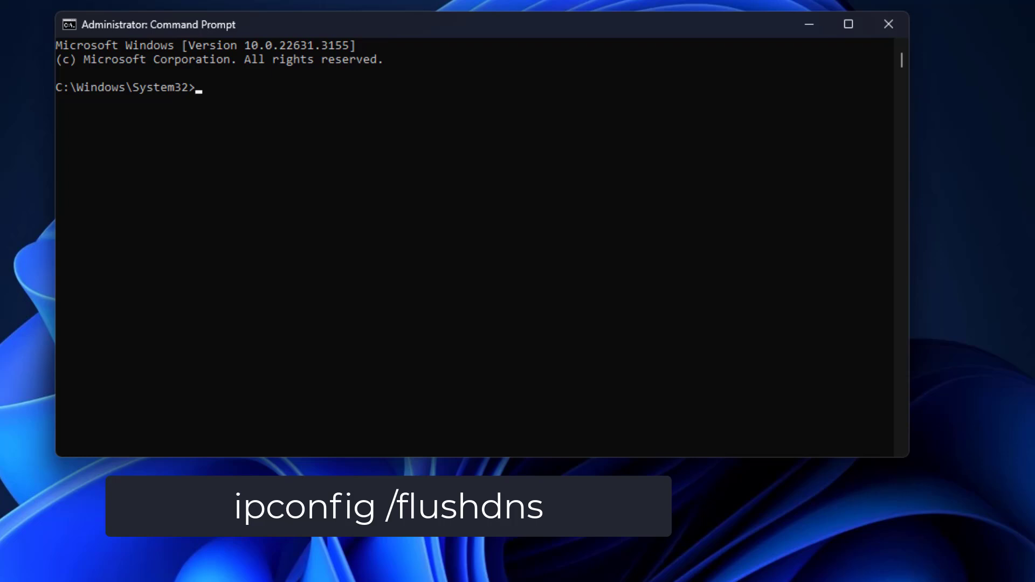
pyautogui.write('ipconfig')
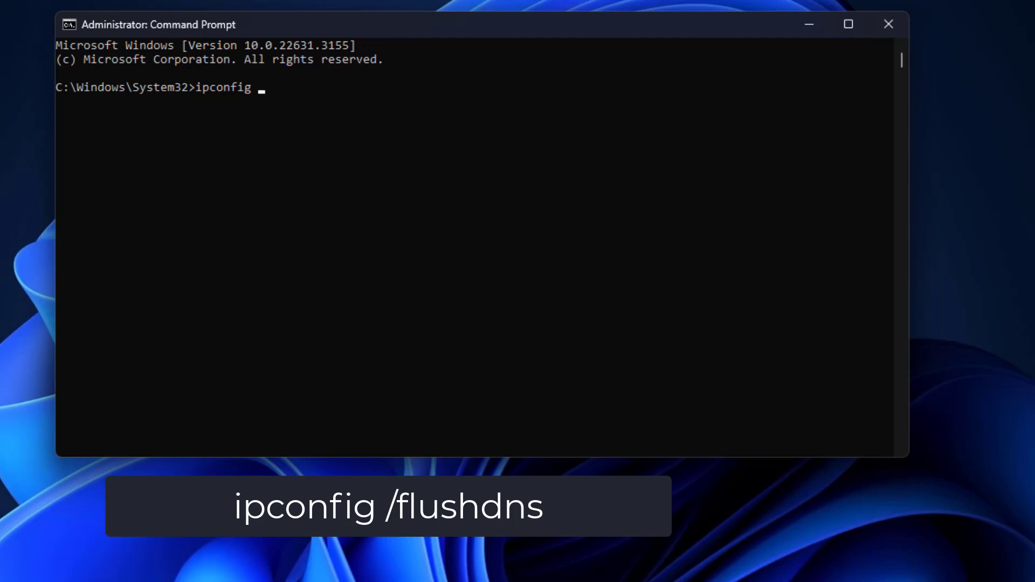
pyautogui.write('/flushdns')
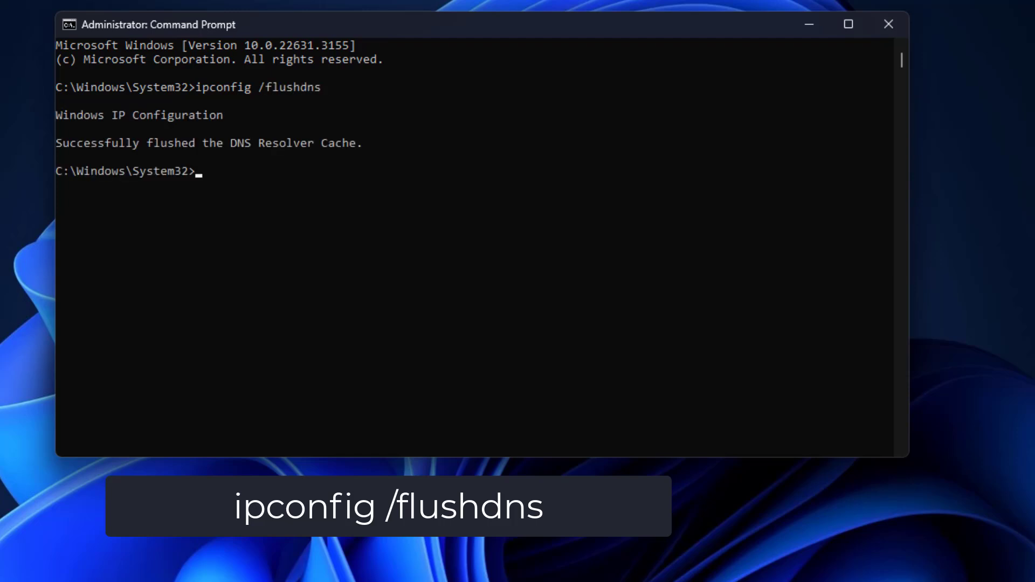
pyautogui.write('e')
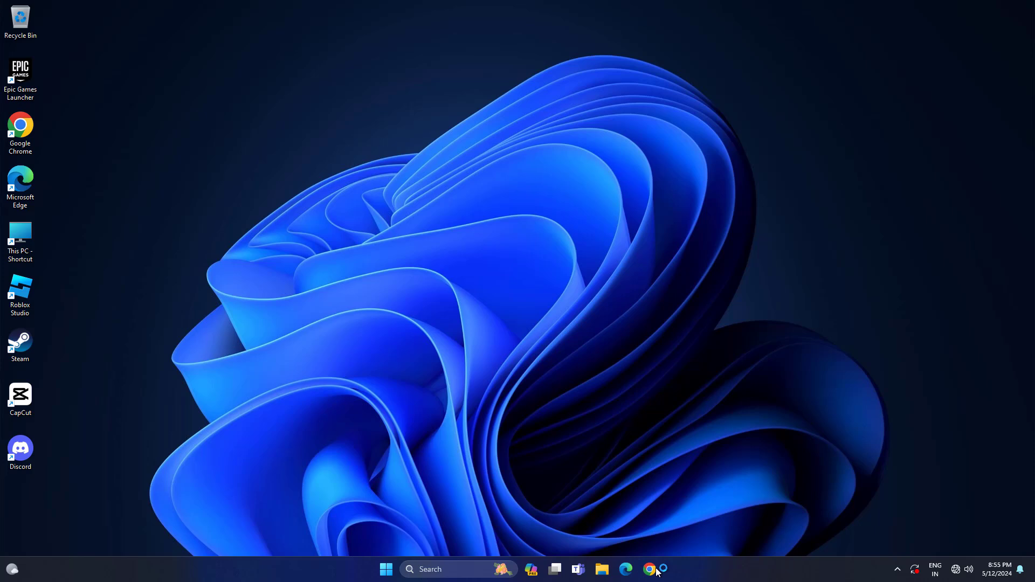
# Confirm a Google search for wikipedia loads in Chrome after a reload, then rerun the discord download search
pyautogui.click(649, 569)
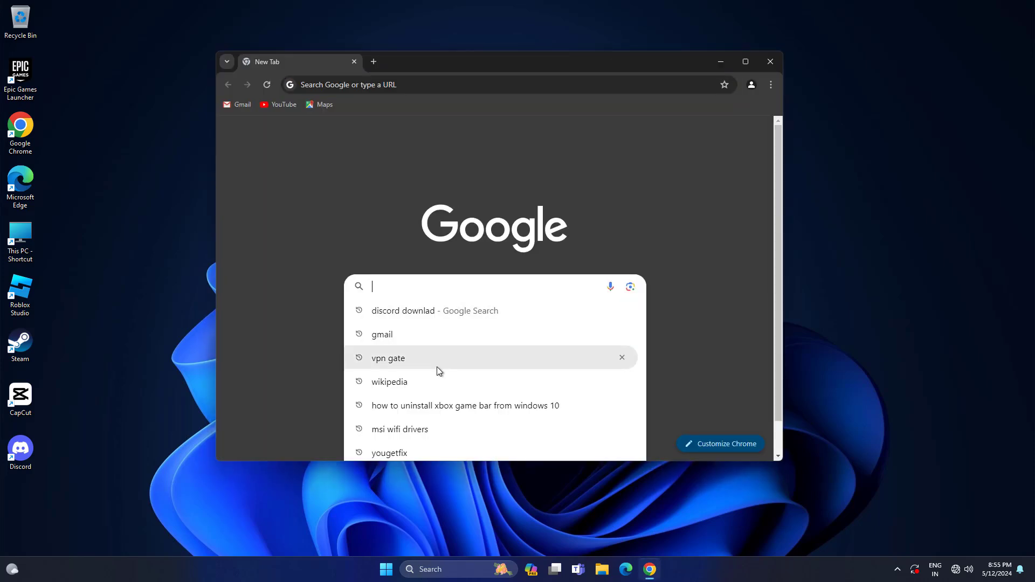
pyautogui.click(389, 382)
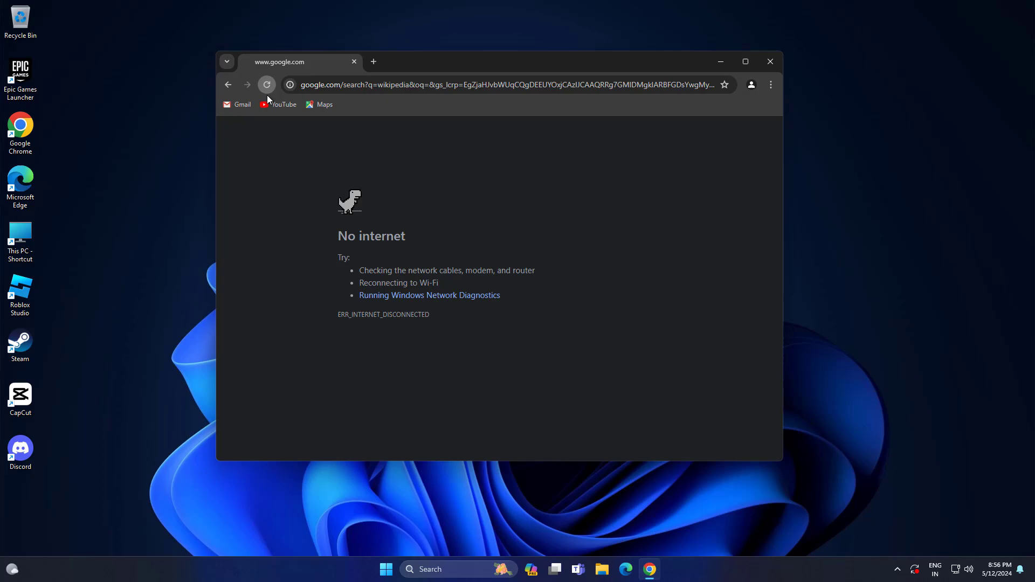
pyautogui.click(266, 84)
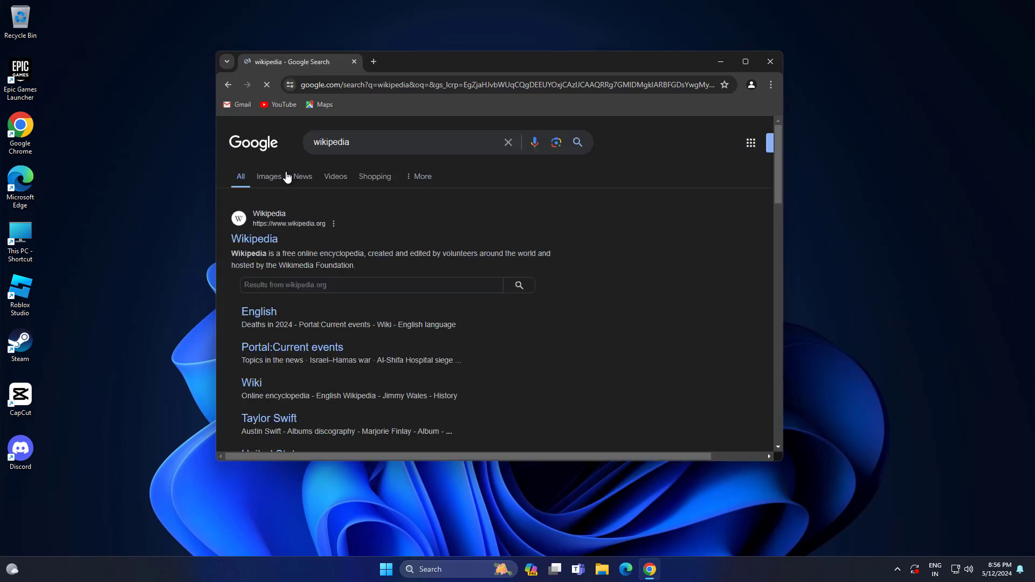
pyautogui.scroll(-3)
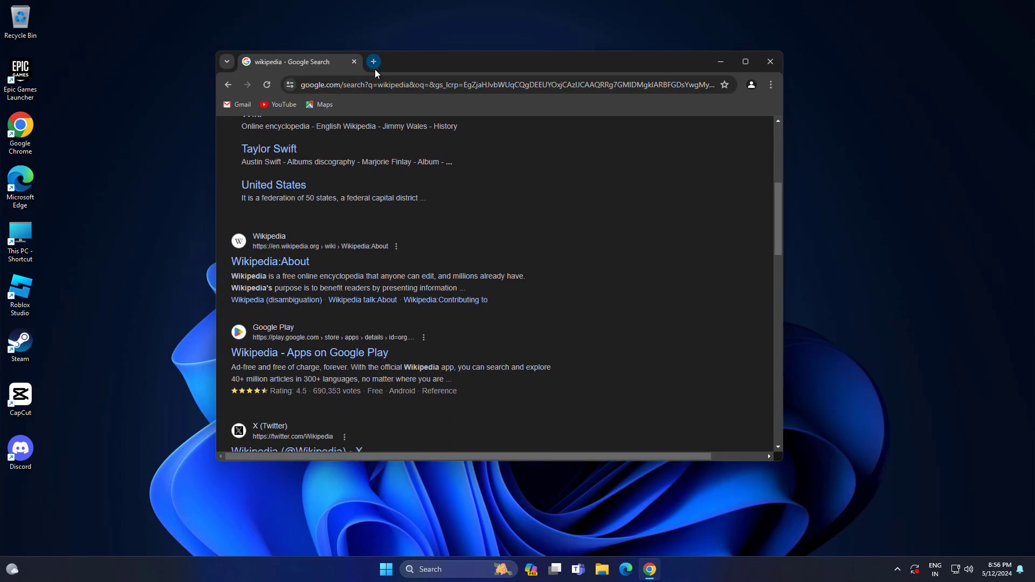
pyautogui.click(373, 61)
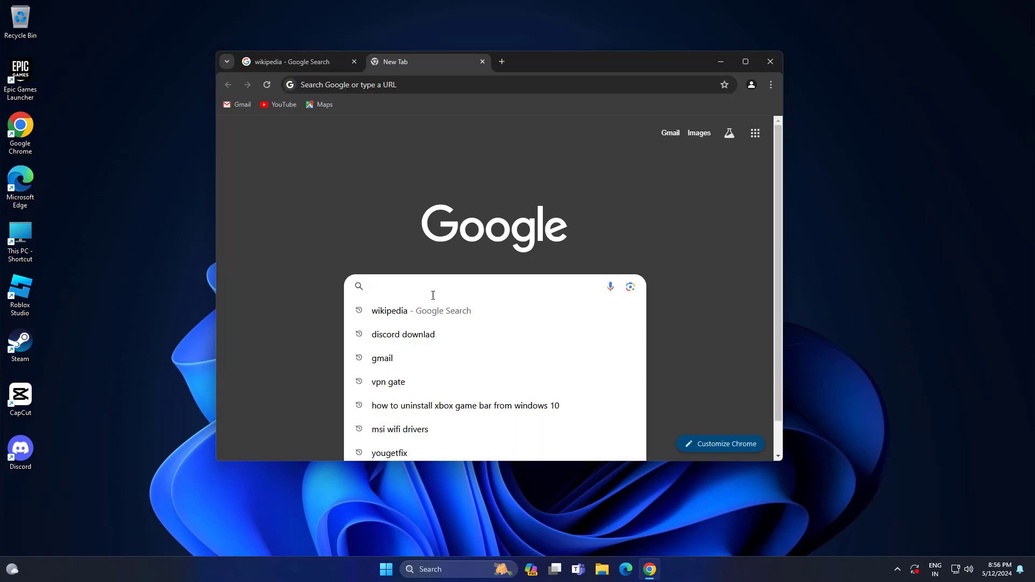
pyautogui.moveTo(432, 347)
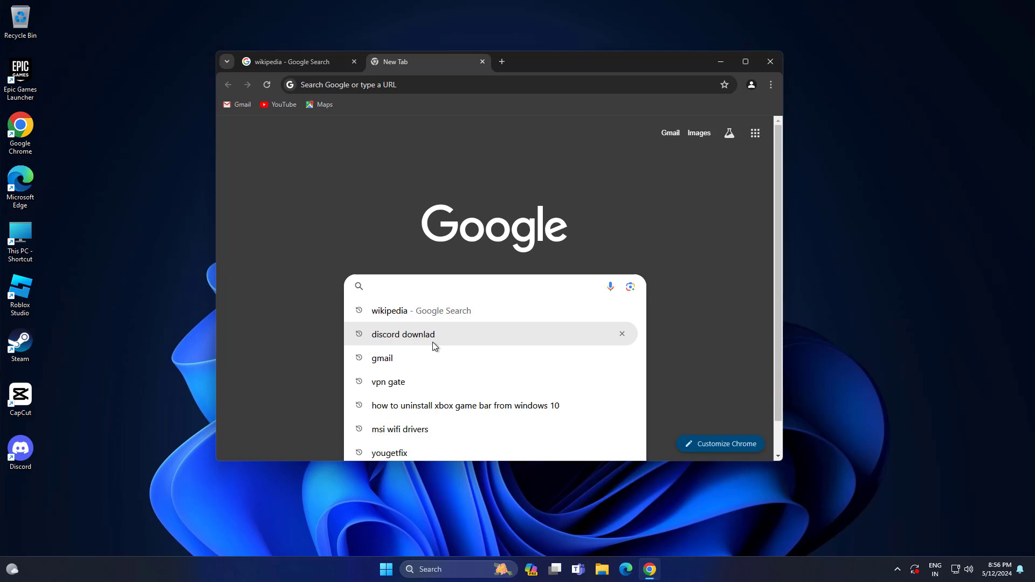
pyautogui.click(403, 334)
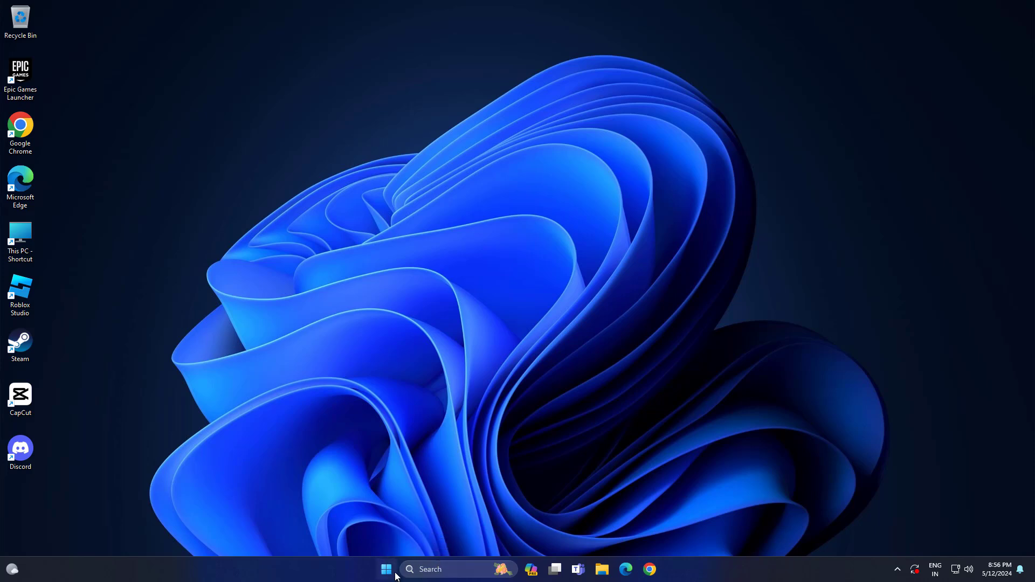
# Switch off 'Automatically detect settings' under Network & internet > Proxy, then close Settings
pyautogui.rightClick(387, 570)
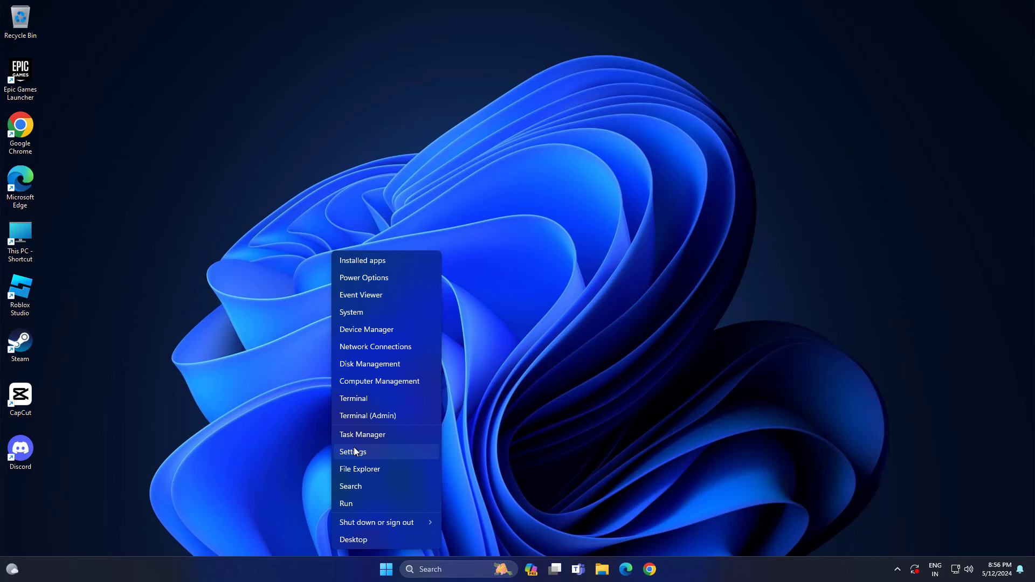
pyautogui.click(352, 452)
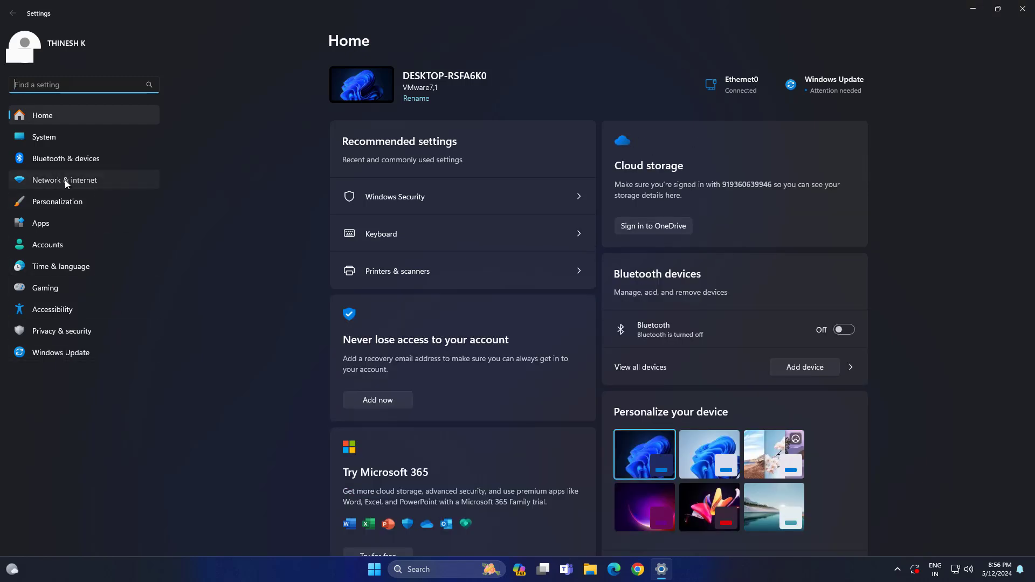
pyautogui.click(64, 180)
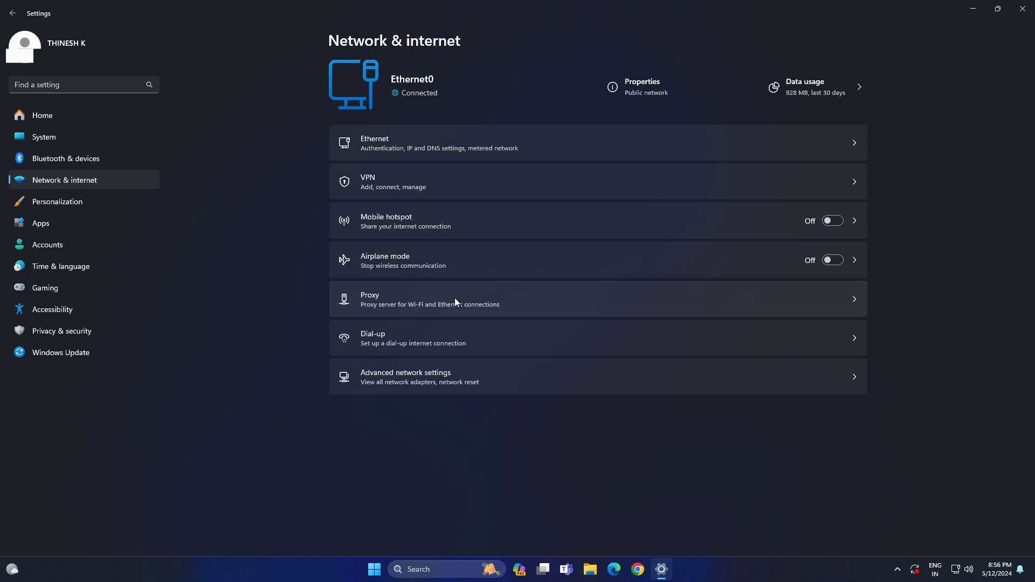
pyautogui.click(429, 298)
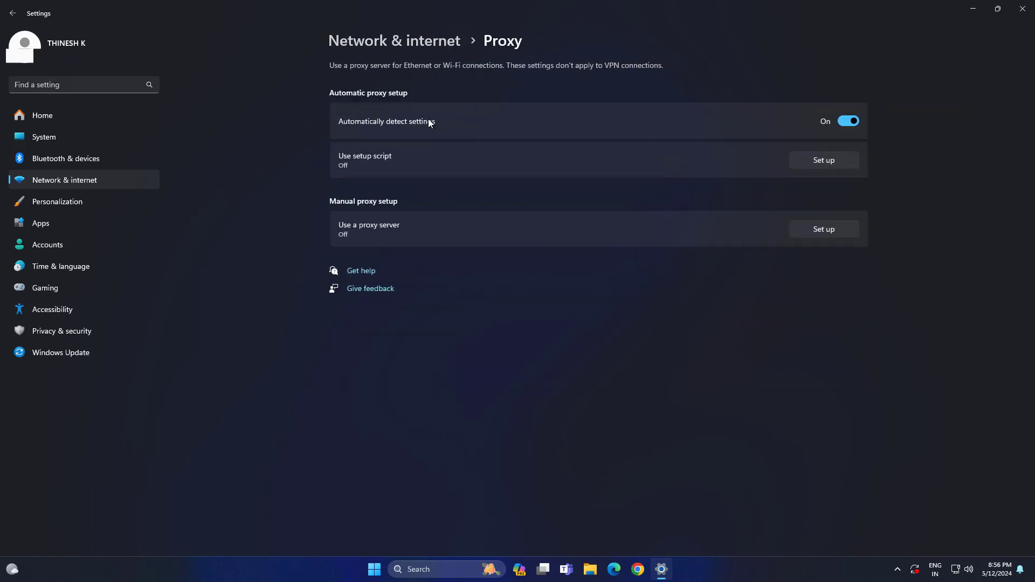
pyautogui.click(847, 121)
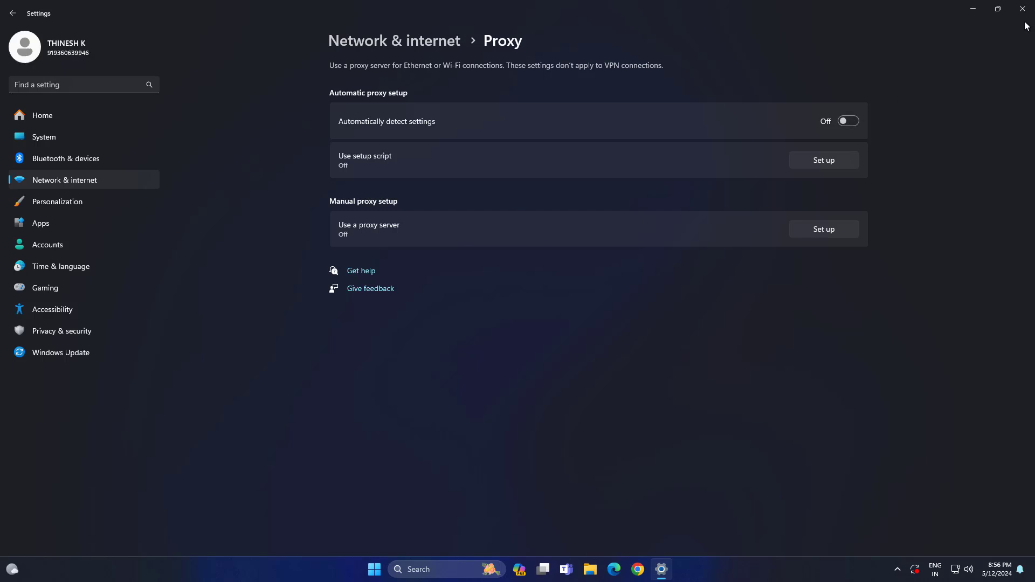
pyautogui.click(1022, 8)
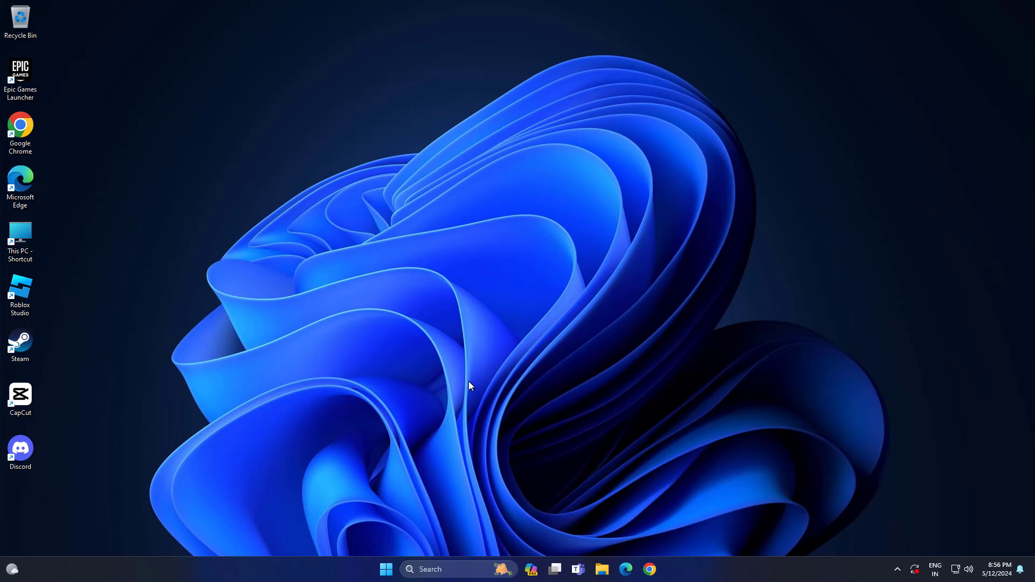